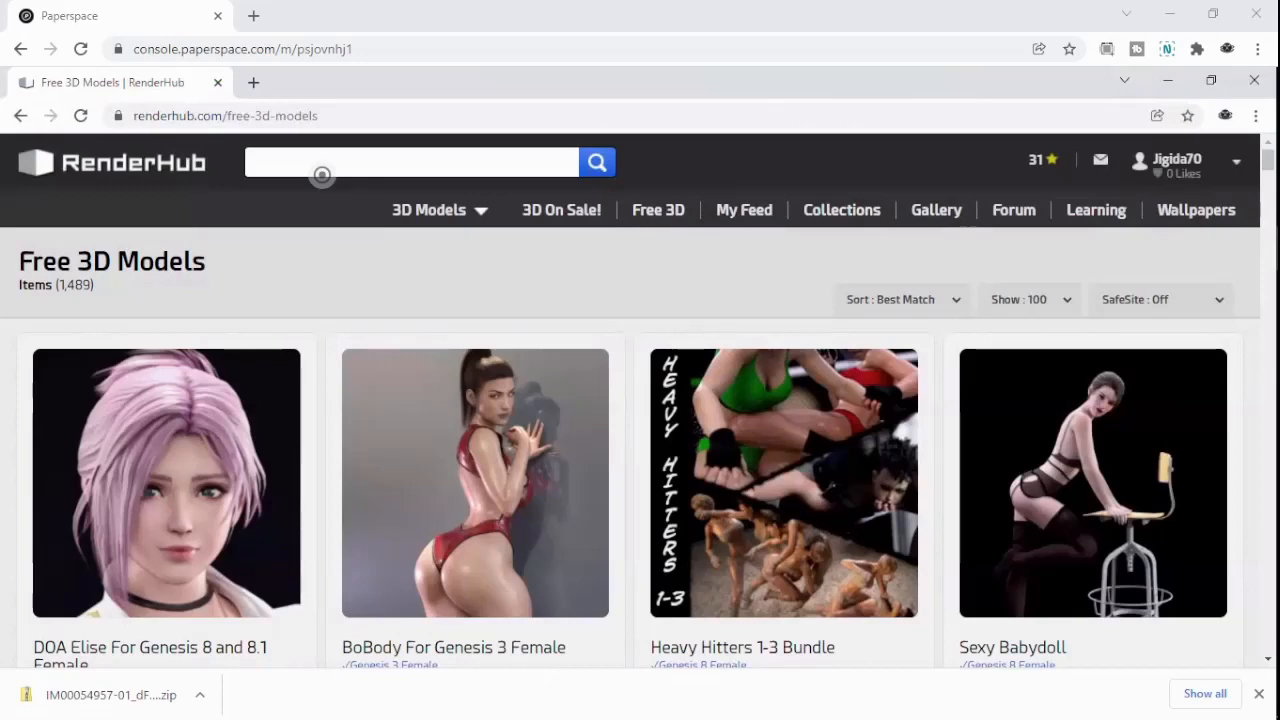
mouse_move(880, 528)
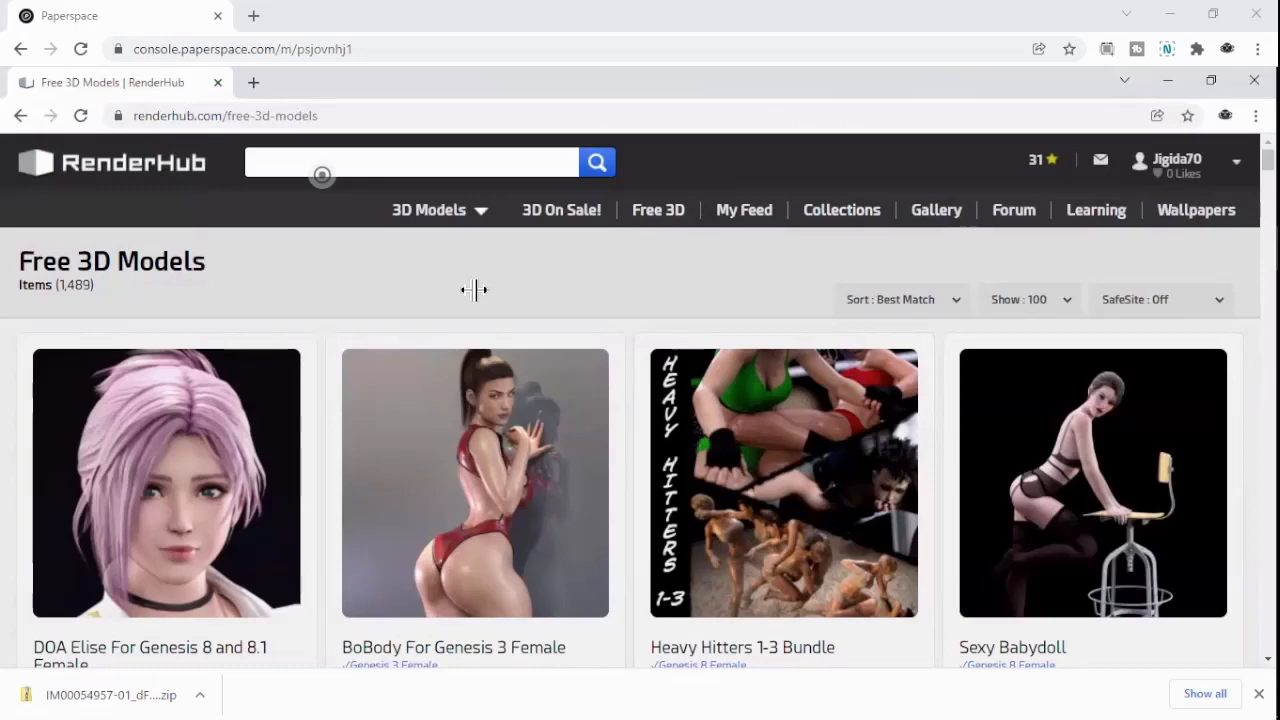
mouse_move(536, 224)
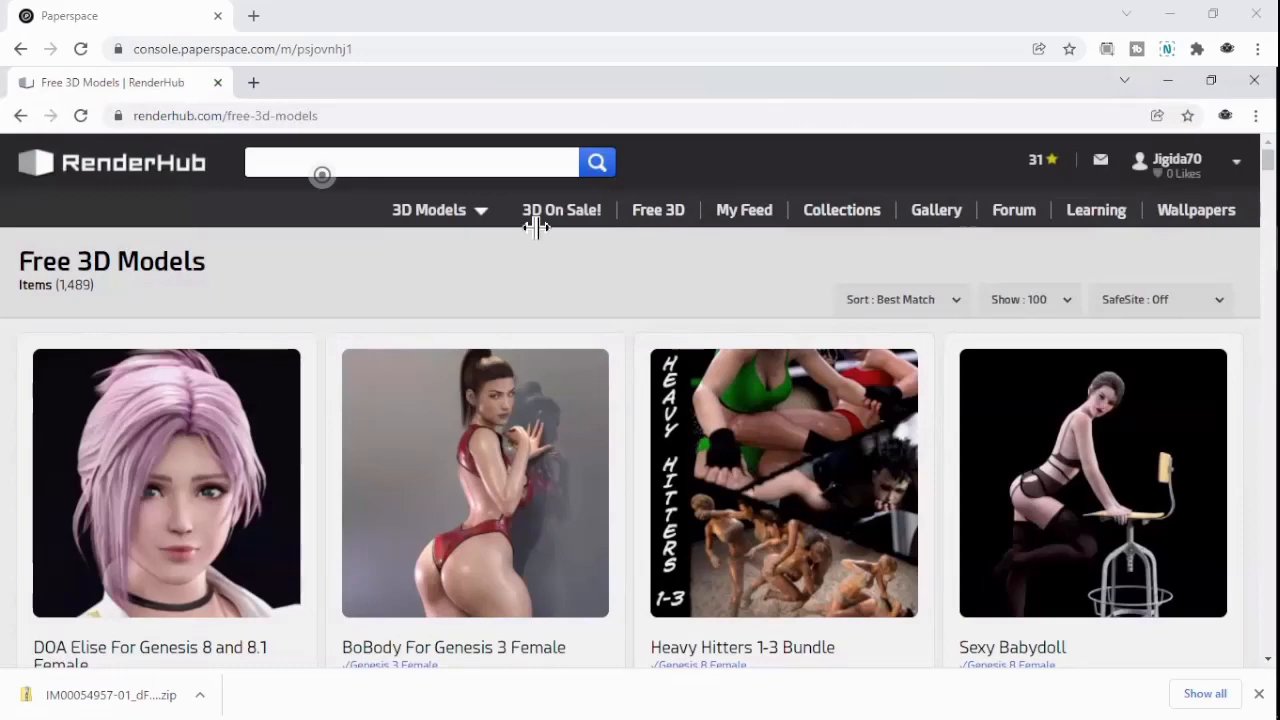
mouse_move(542, 284)
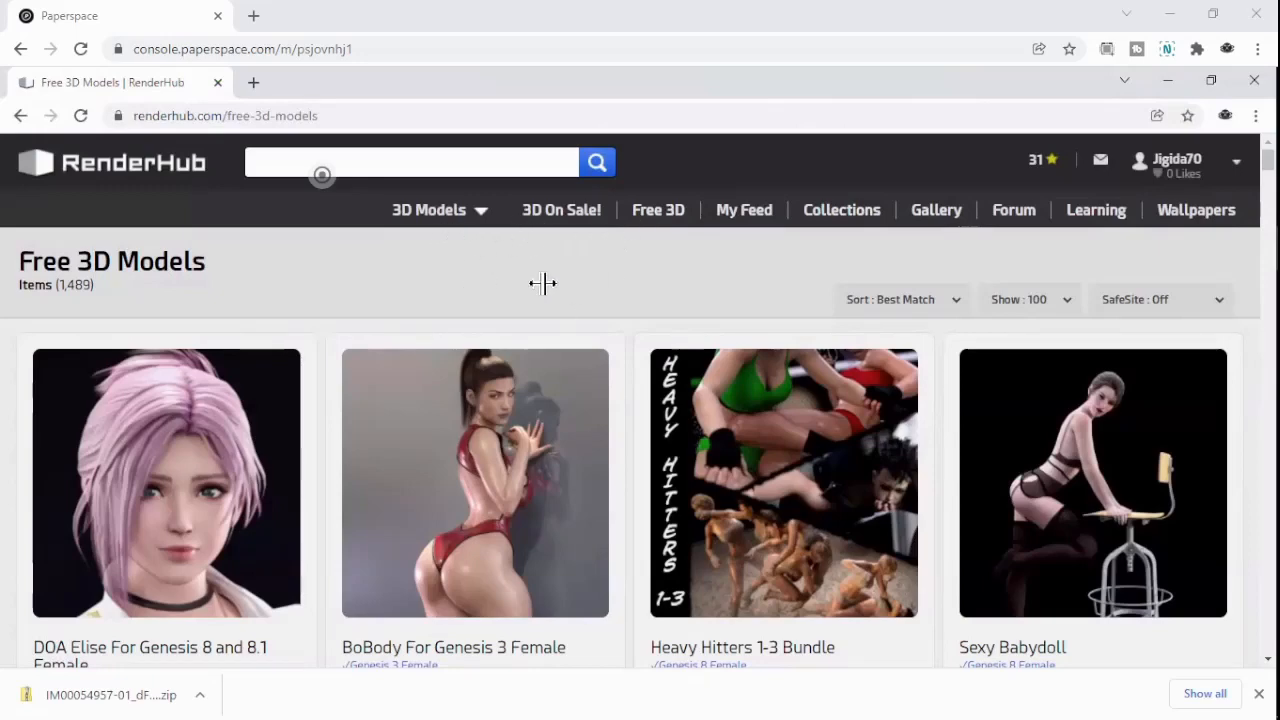
Scroll the Free 3D Models list down to the Summer Day For Genesis 8 Female thumbnail.
scroll(down, 3)
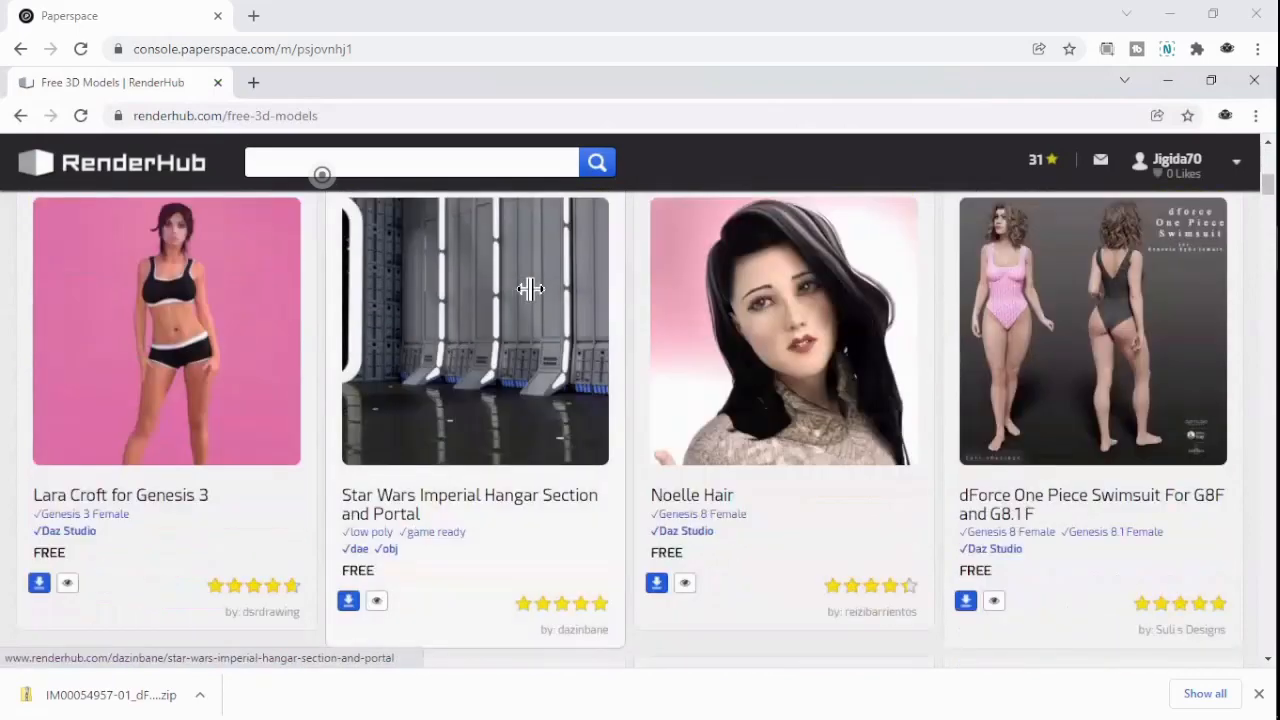
scroll(down, 3)
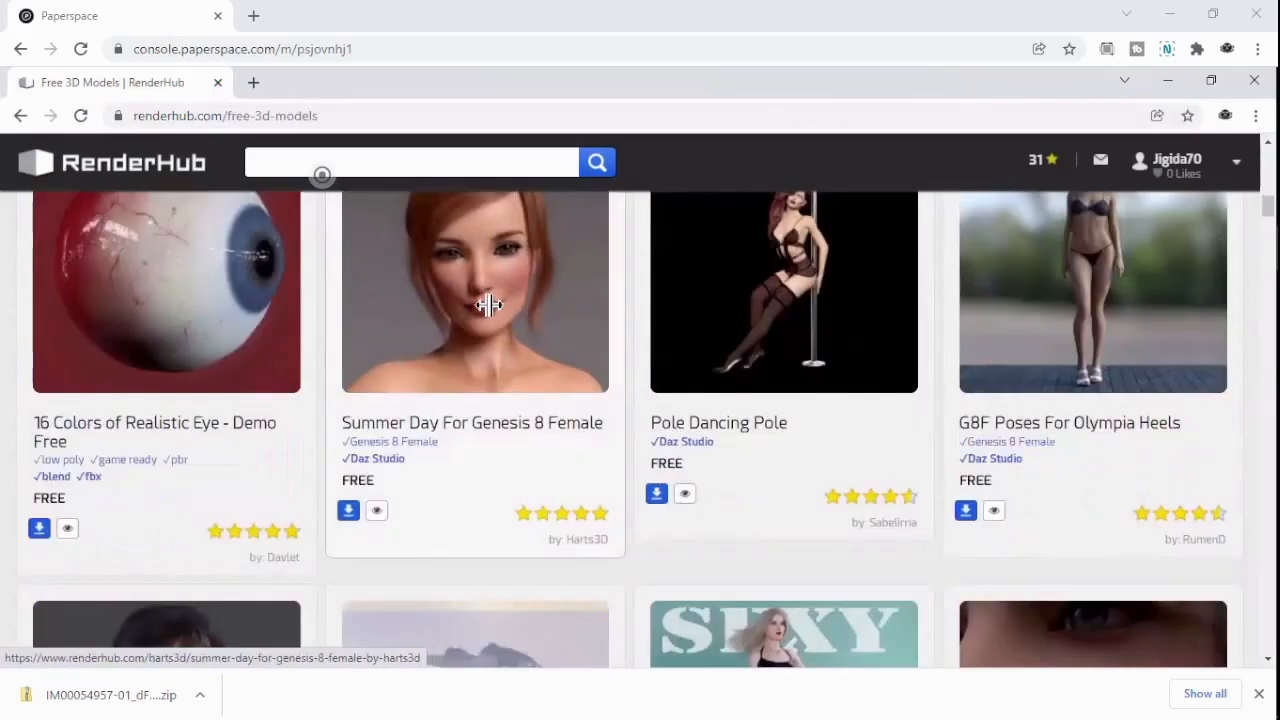
Download the free Summer Day For Genesis 8 Female asset from its RenderHub page.
click(488, 304)
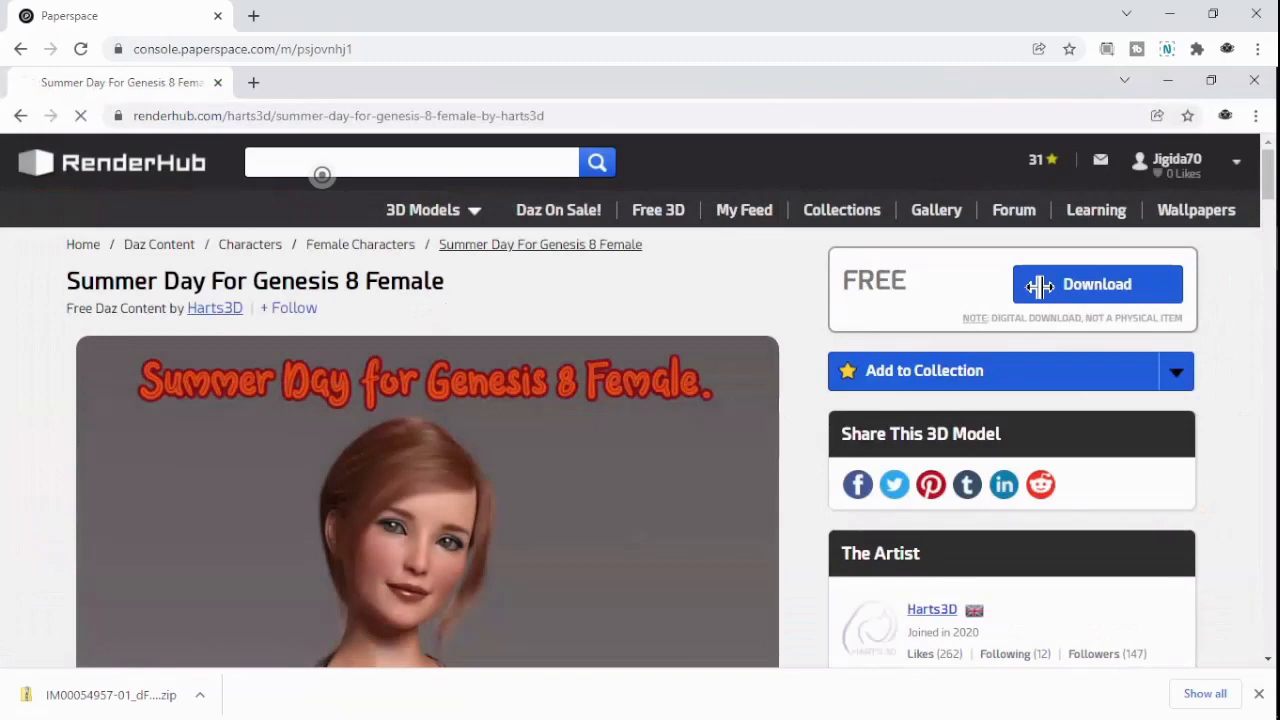
click(1096, 284)
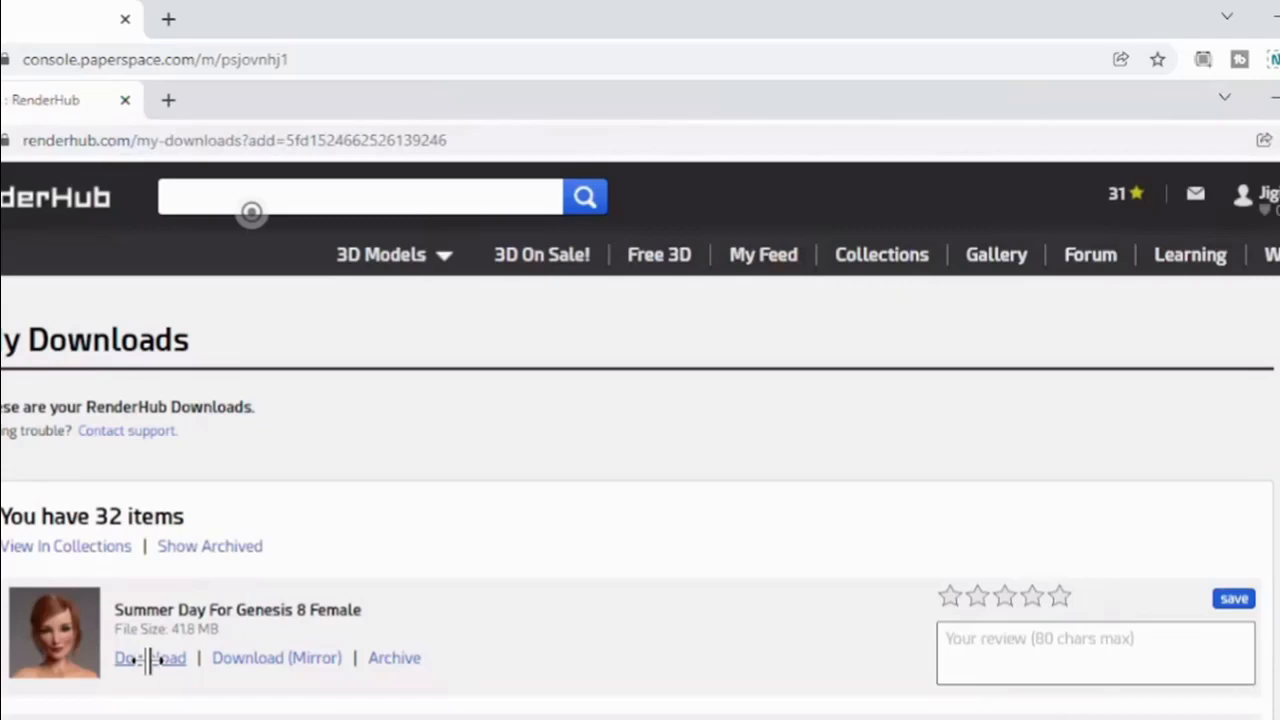
mouse_move(150, 652)
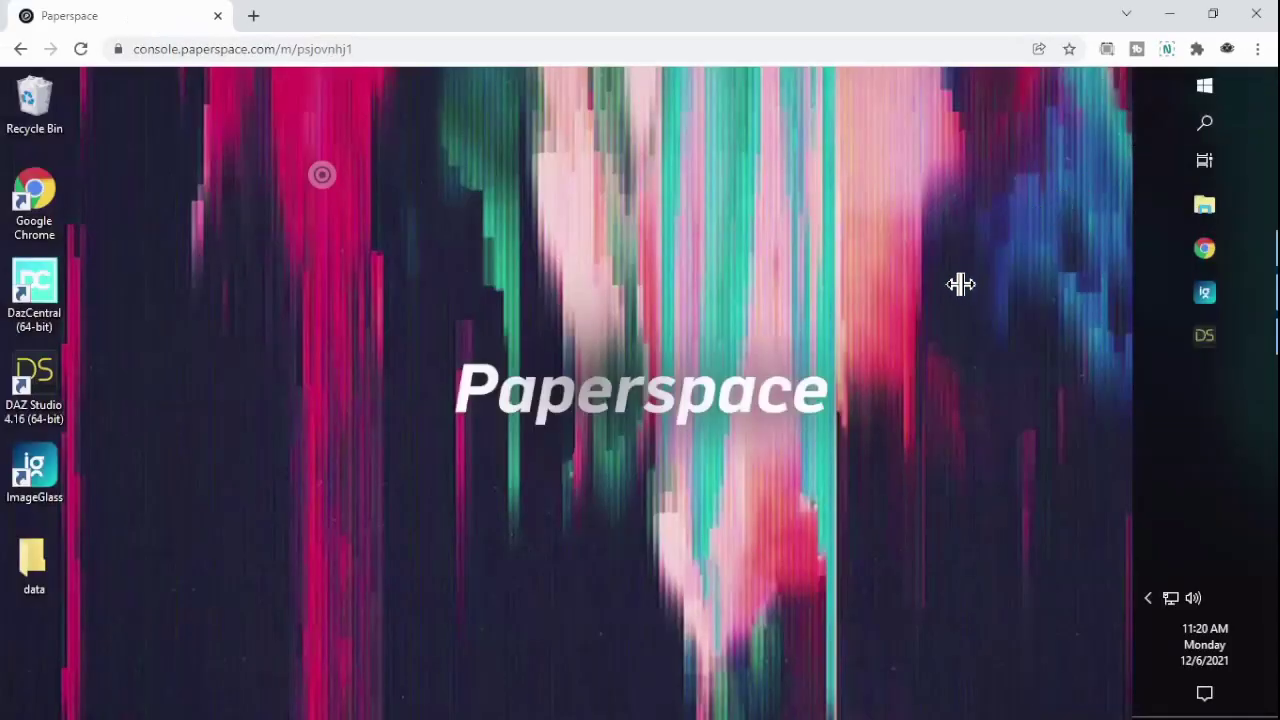
mouse_move(948, 276)
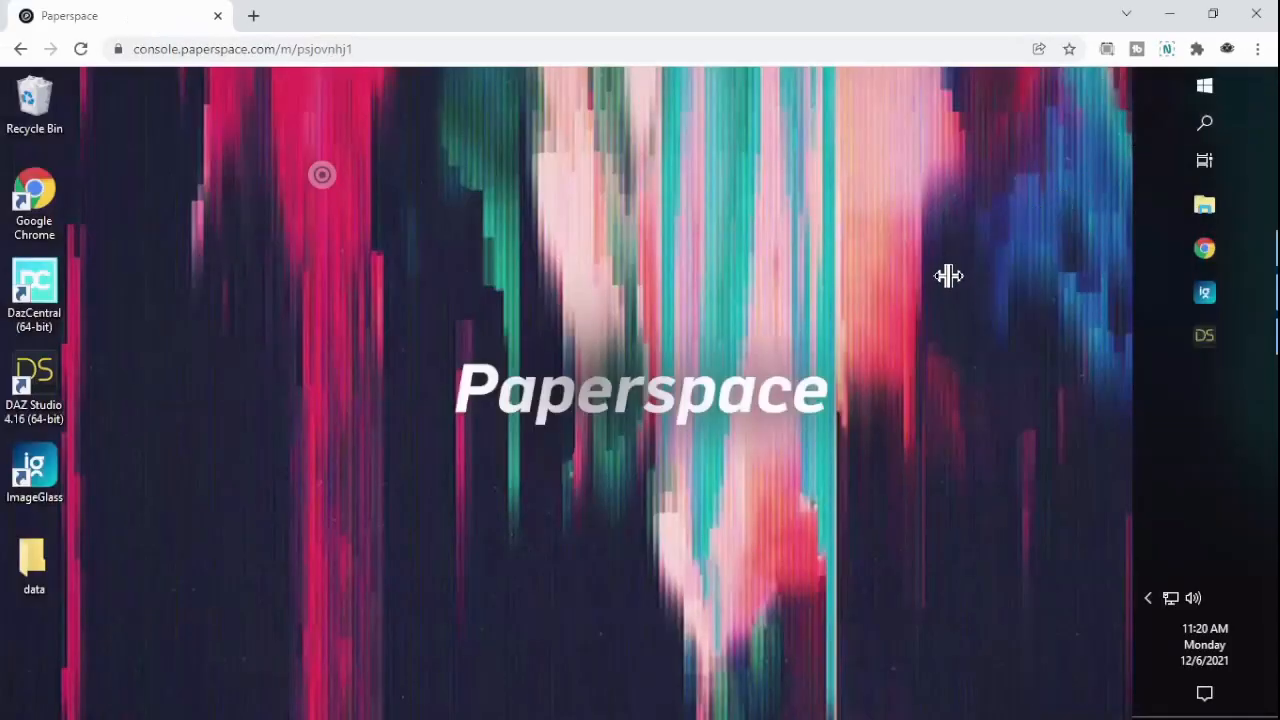
mouse_move(1196, 204)
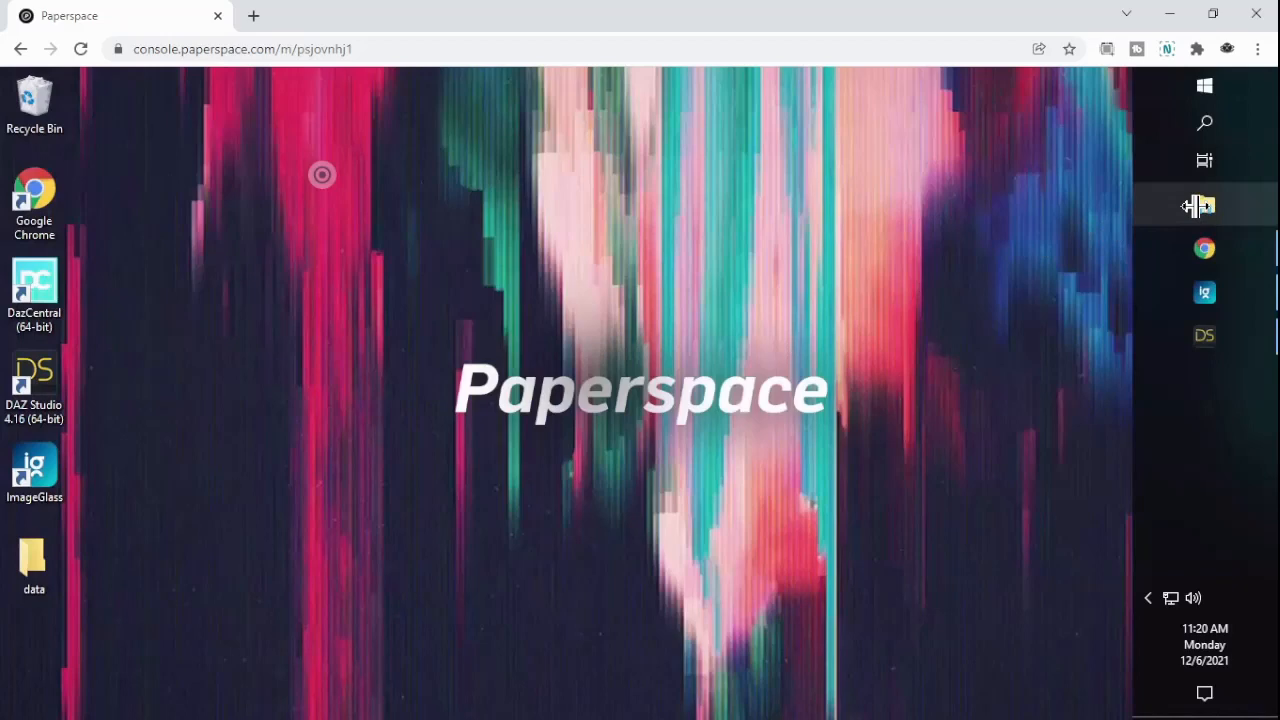
Browse into the downloaded Summer Day zip's main folder with data, DOCUMENTATTION, People and Runtime.
click(1204, 204)
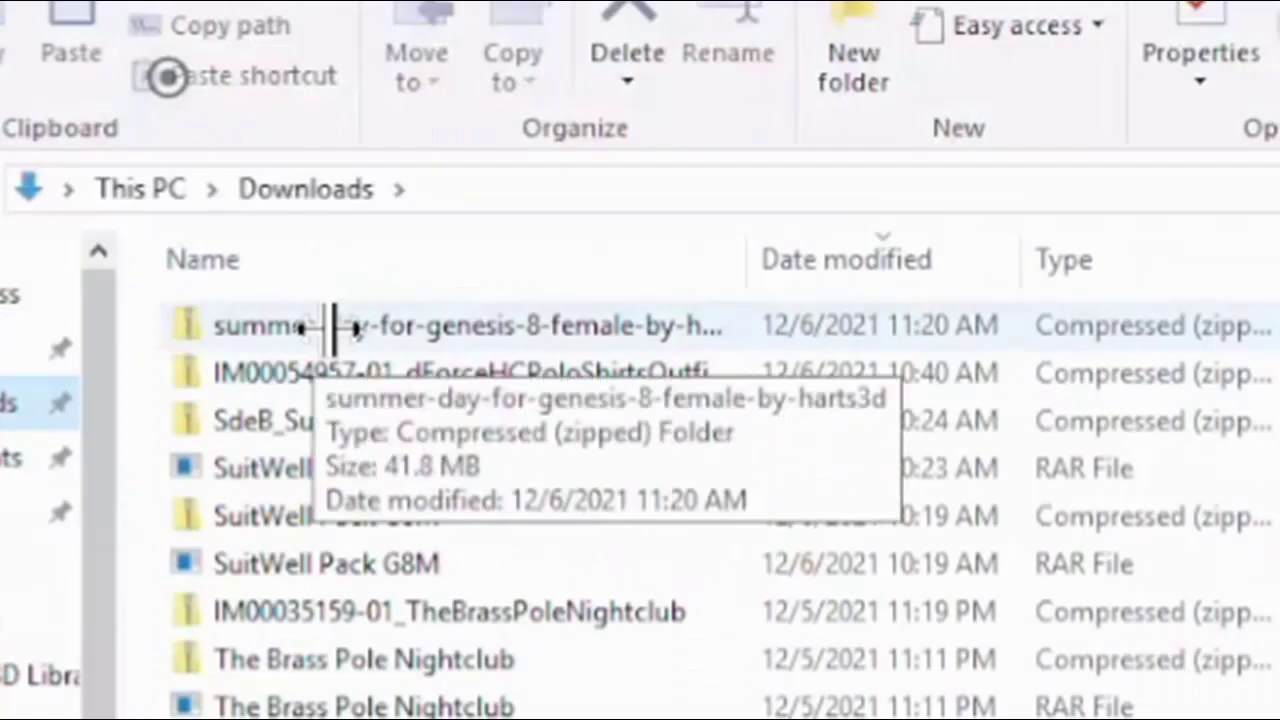
double_click(264, 324)
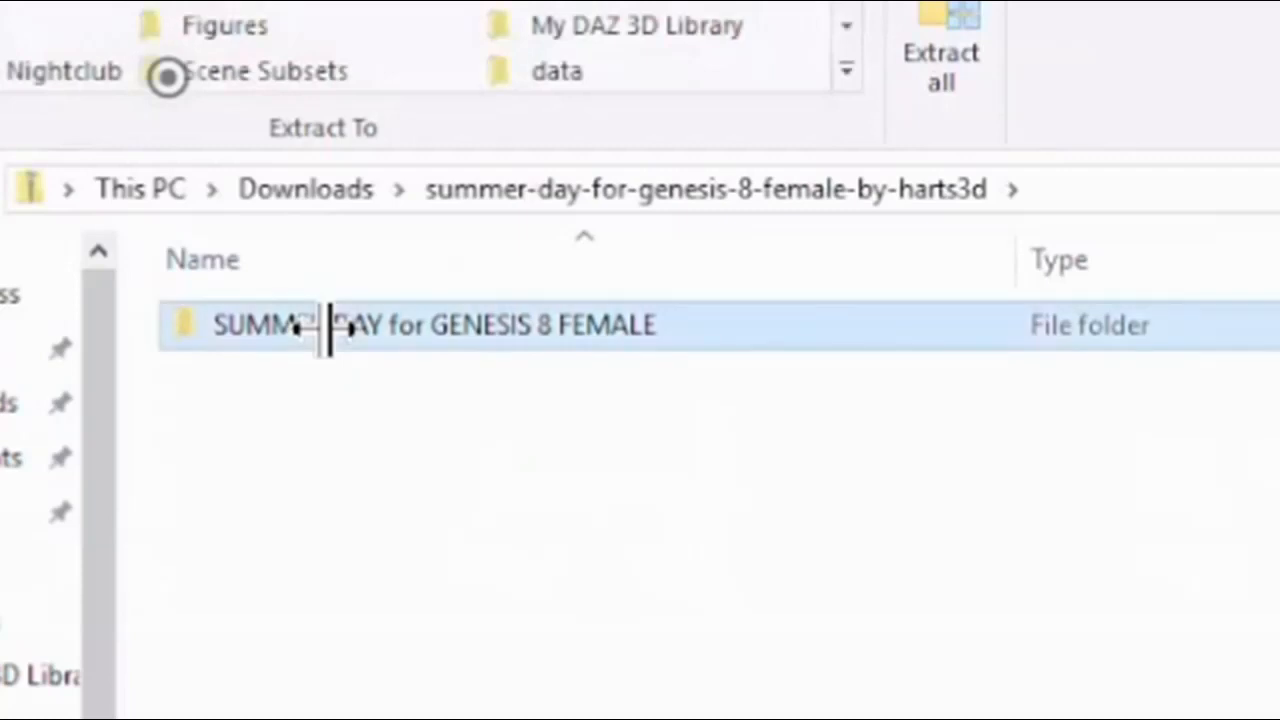
double_click(320, 324)
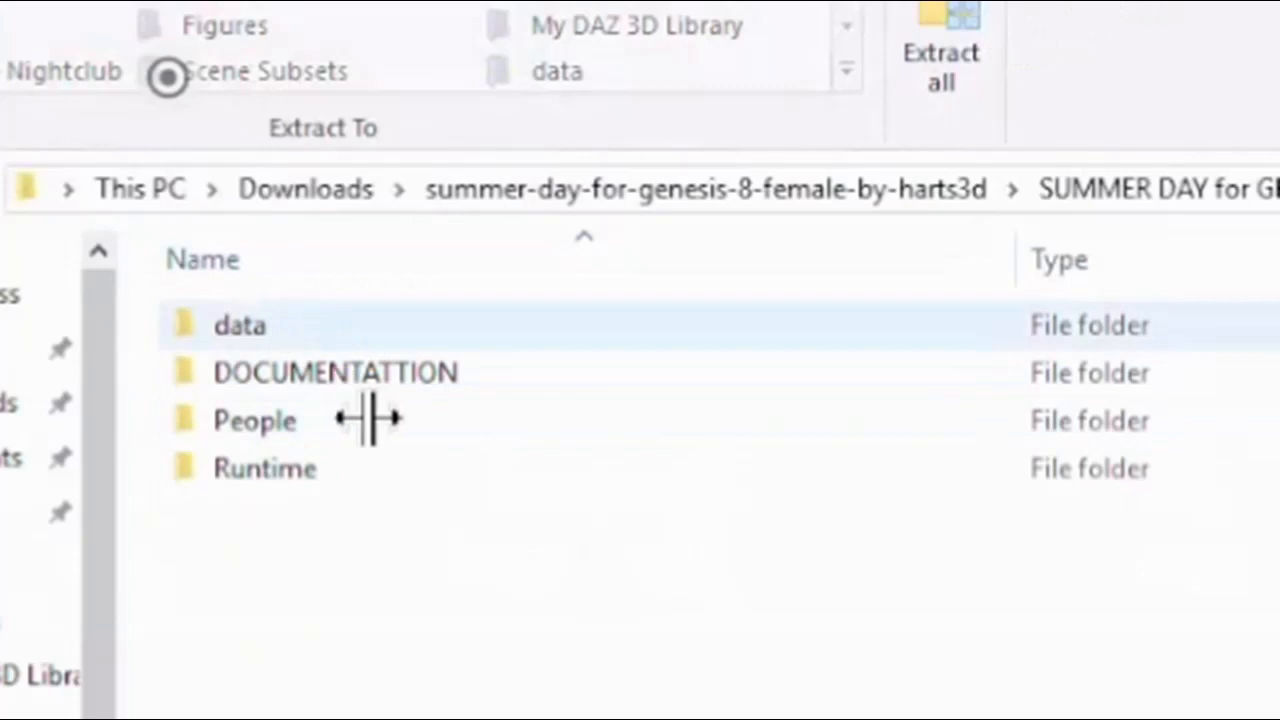
mouse_move(240, 344)
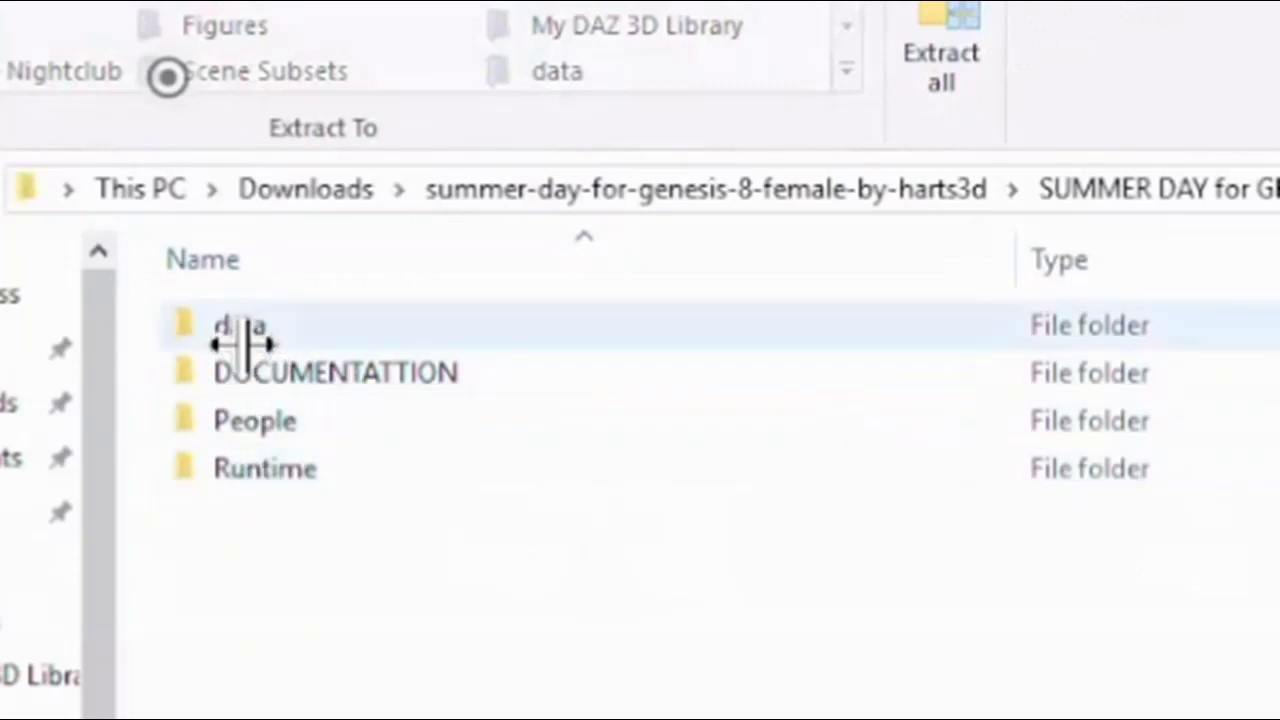
mouse_move(260, 340)
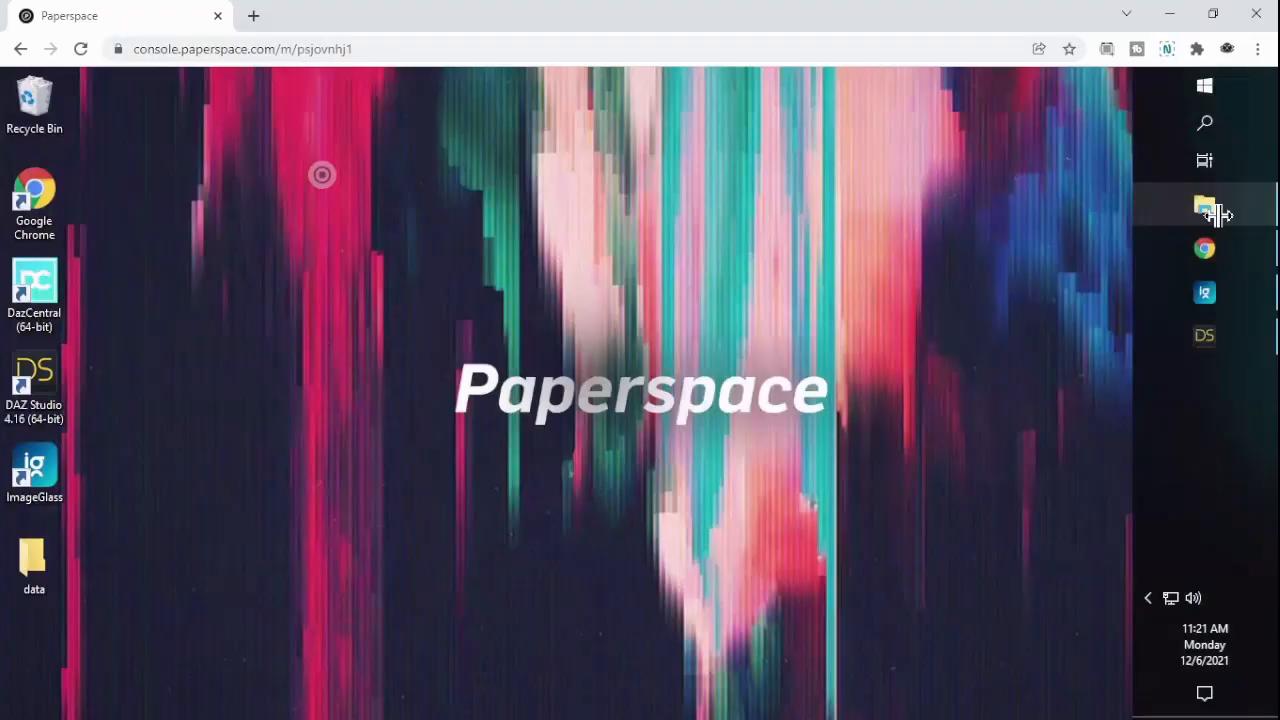
right_click(1204, 204)
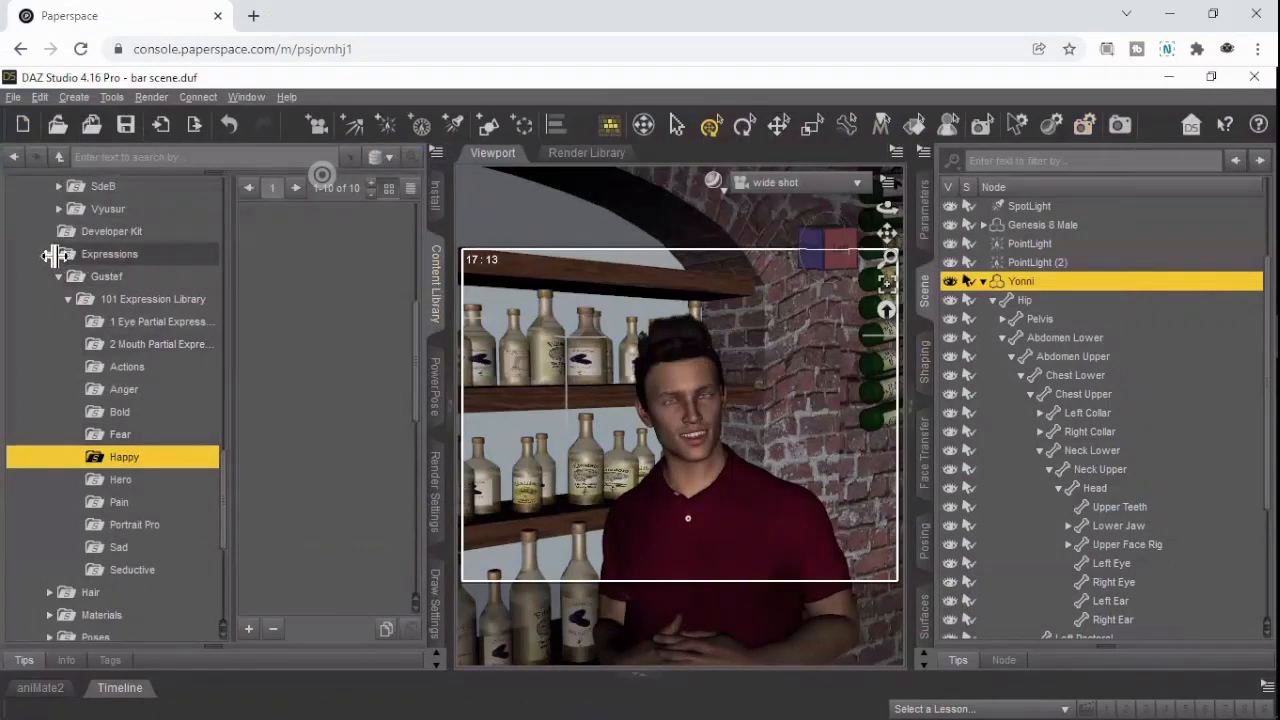
Navigate the Content Library tree from Expressions to Characters and into the HARTS3D folder.
click(108, 252)
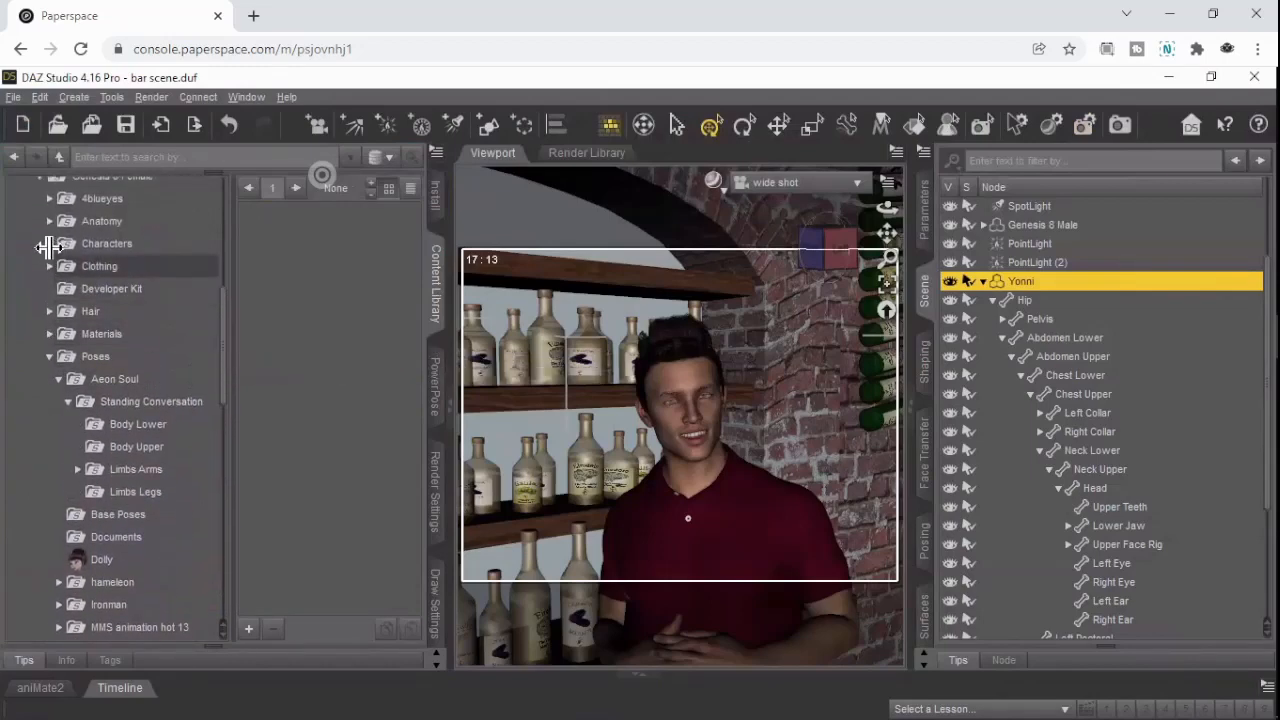
click(106, 244)
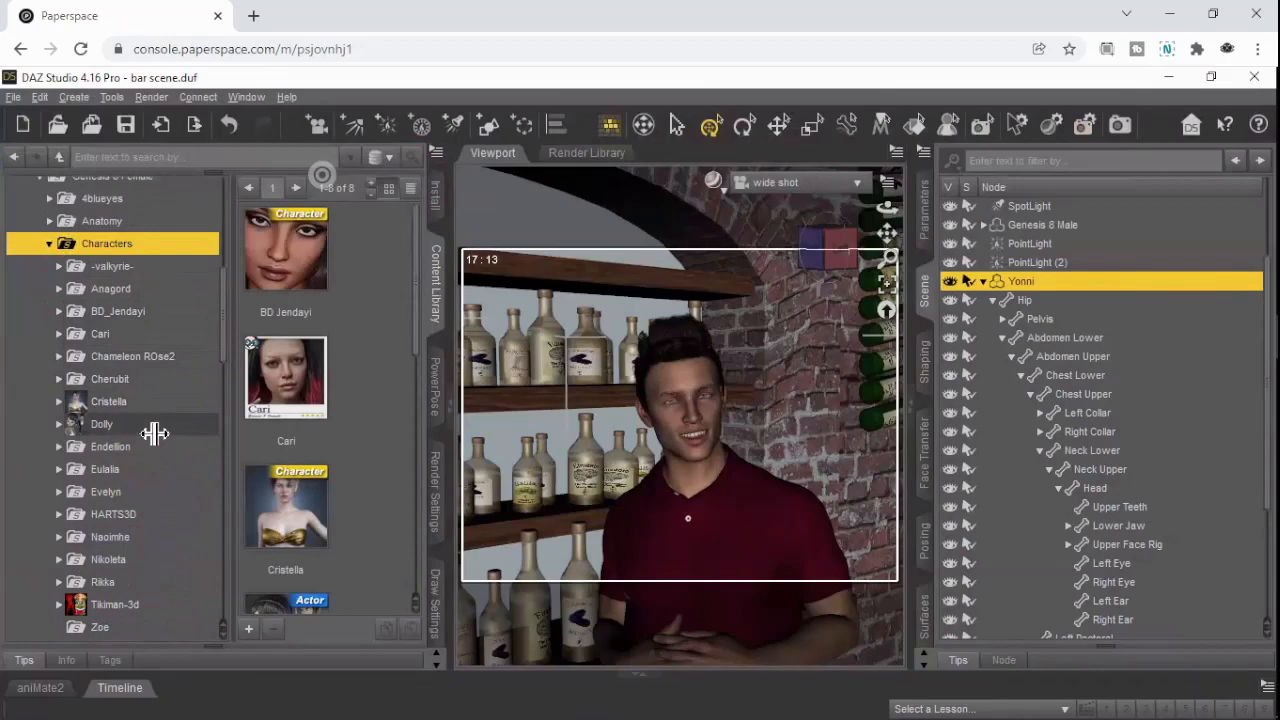
scroll(down, 3)
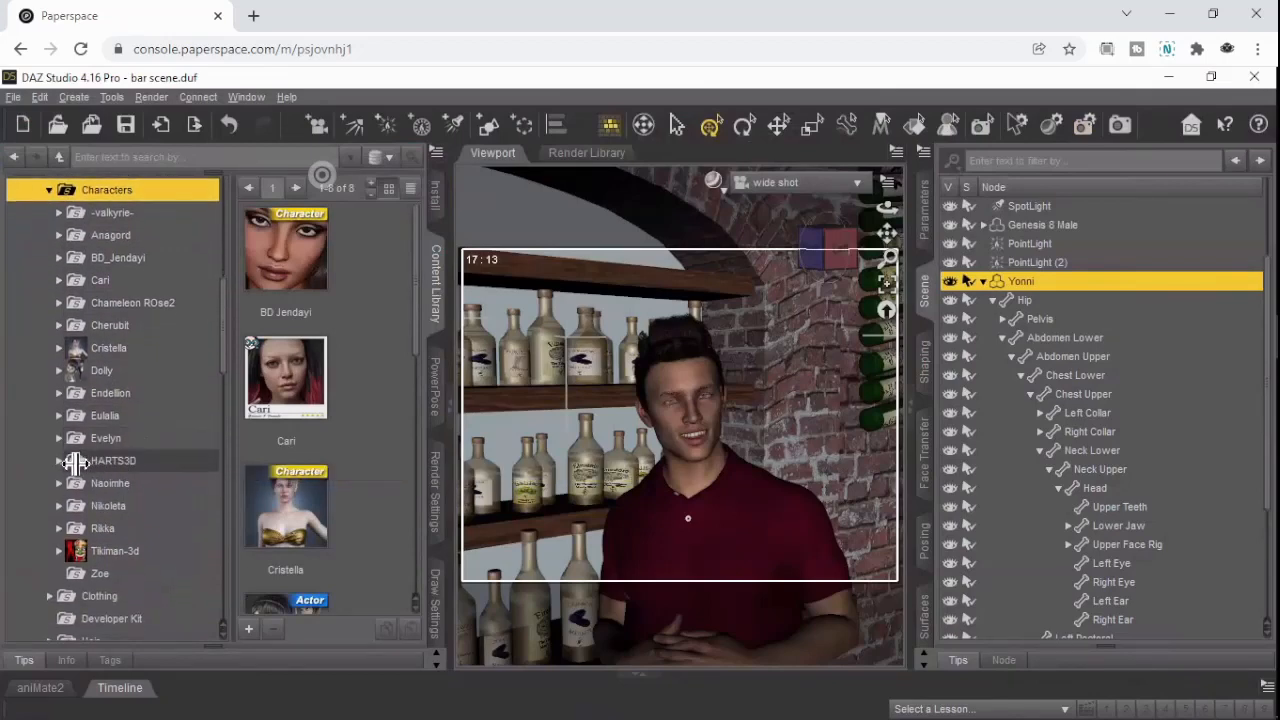
click(56, 460)
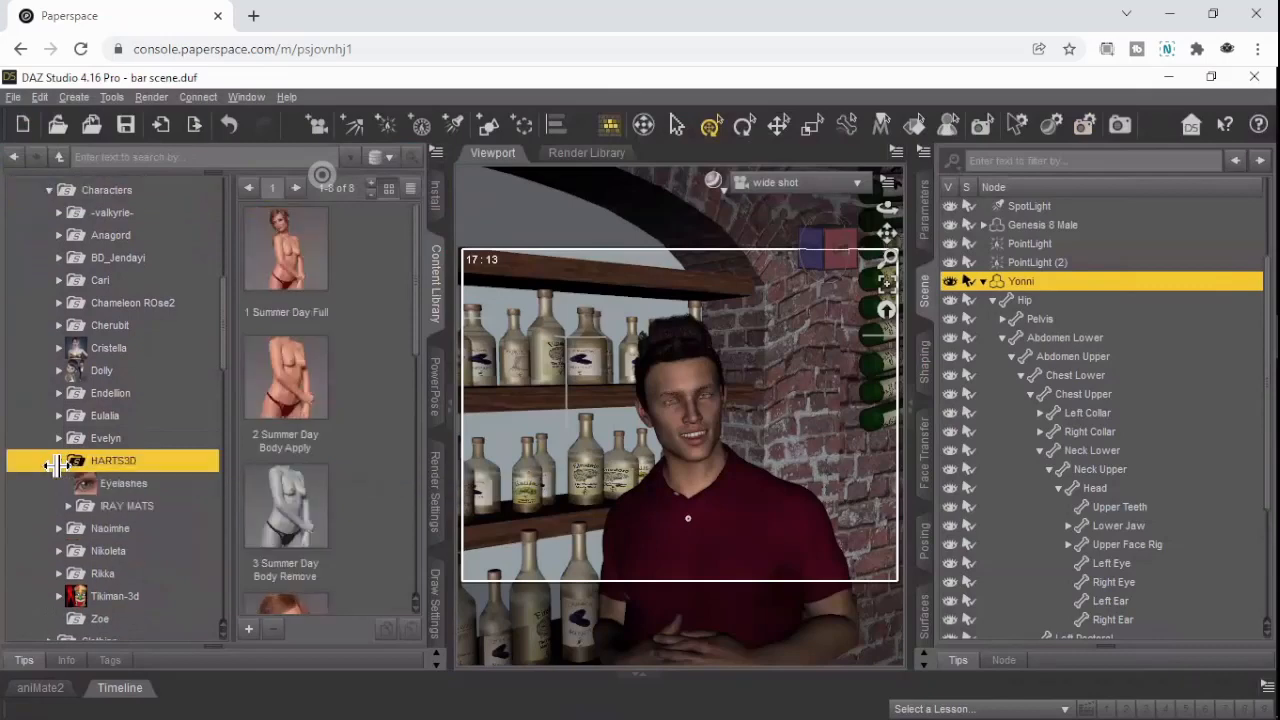
click(58, 460)
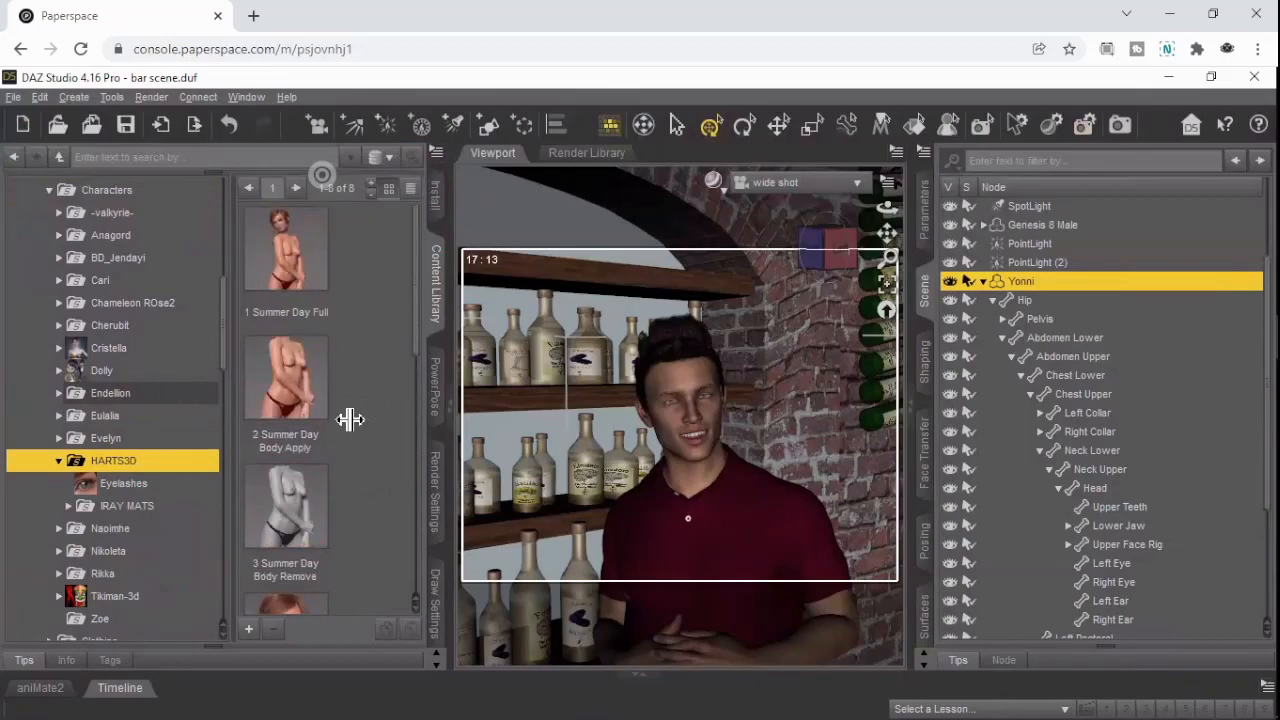
Browse the installed Summer Day presets (full, body, head, skin, nipple options).
click(284, 248)
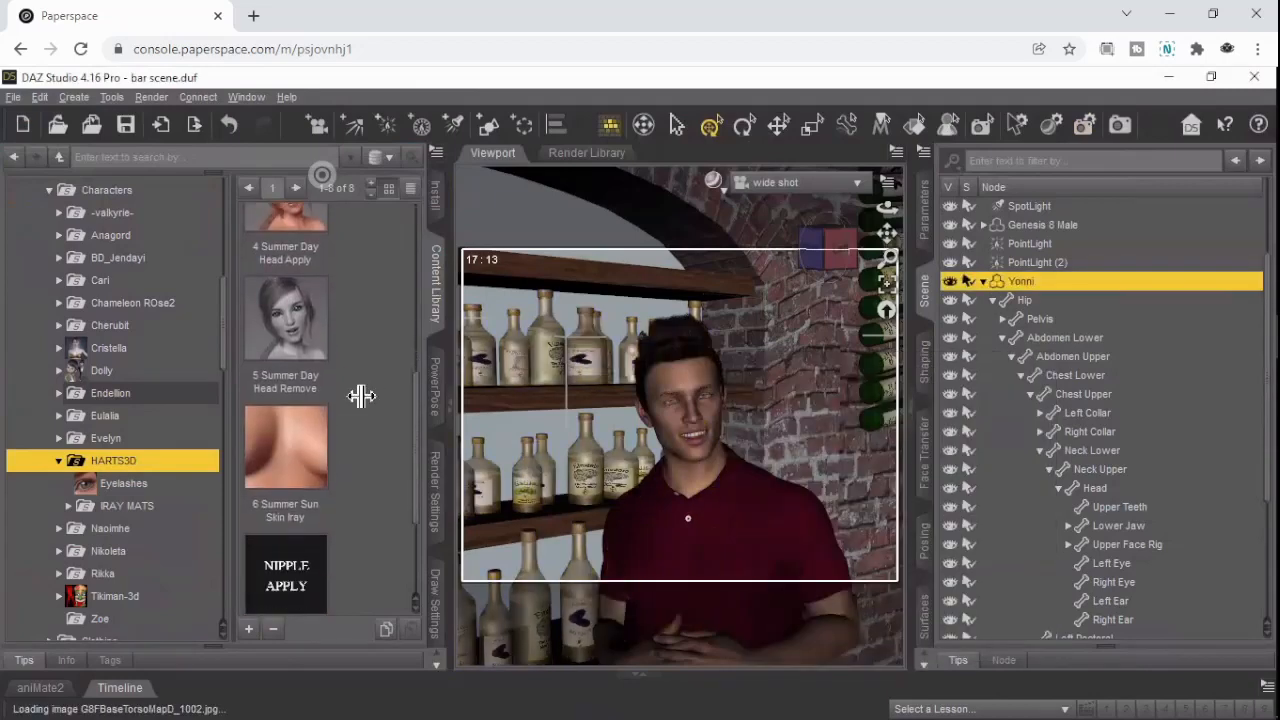
scroll(down, 3)
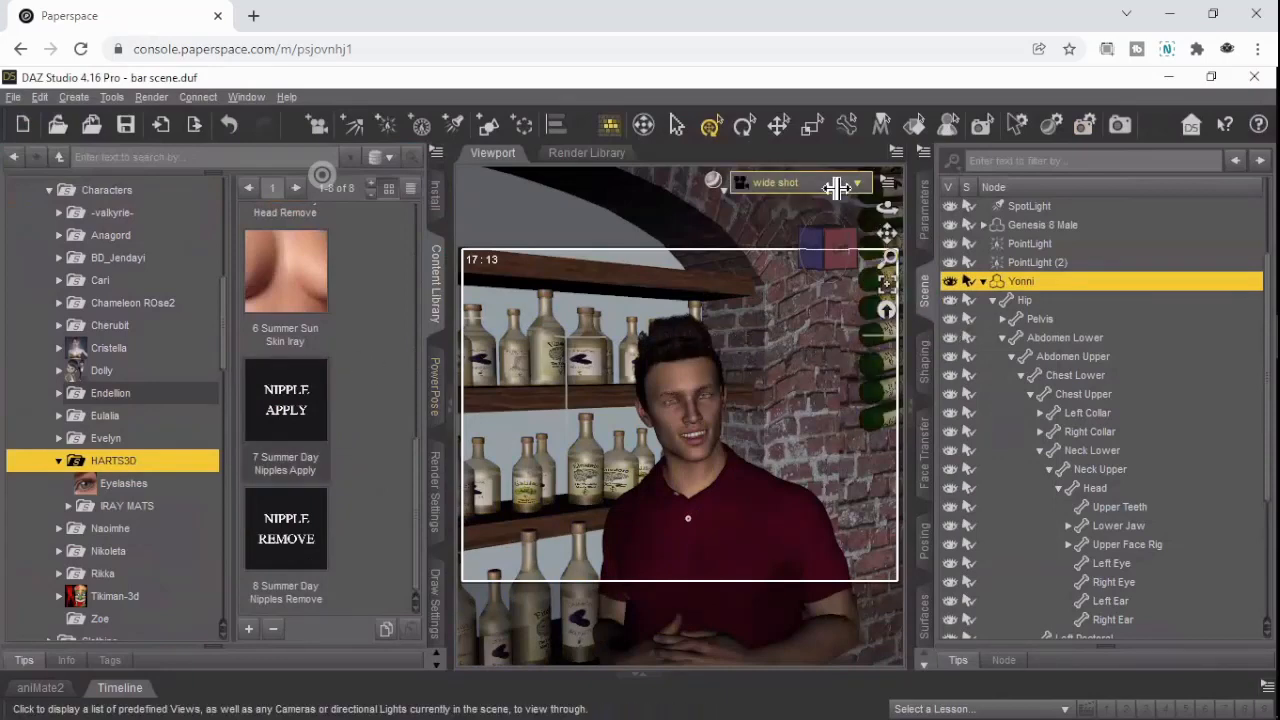
click(800, 182)
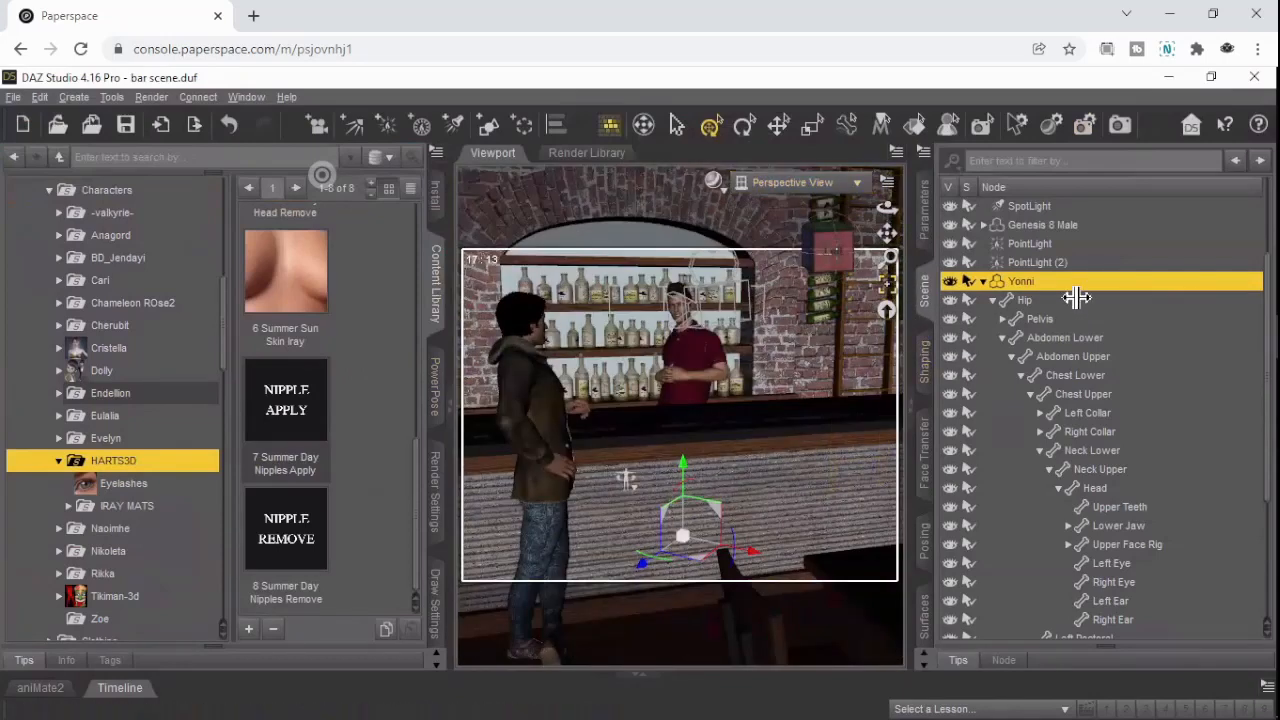
View the bar scene in Perspective View before returning to File Explorer.
scroll(down, 3)
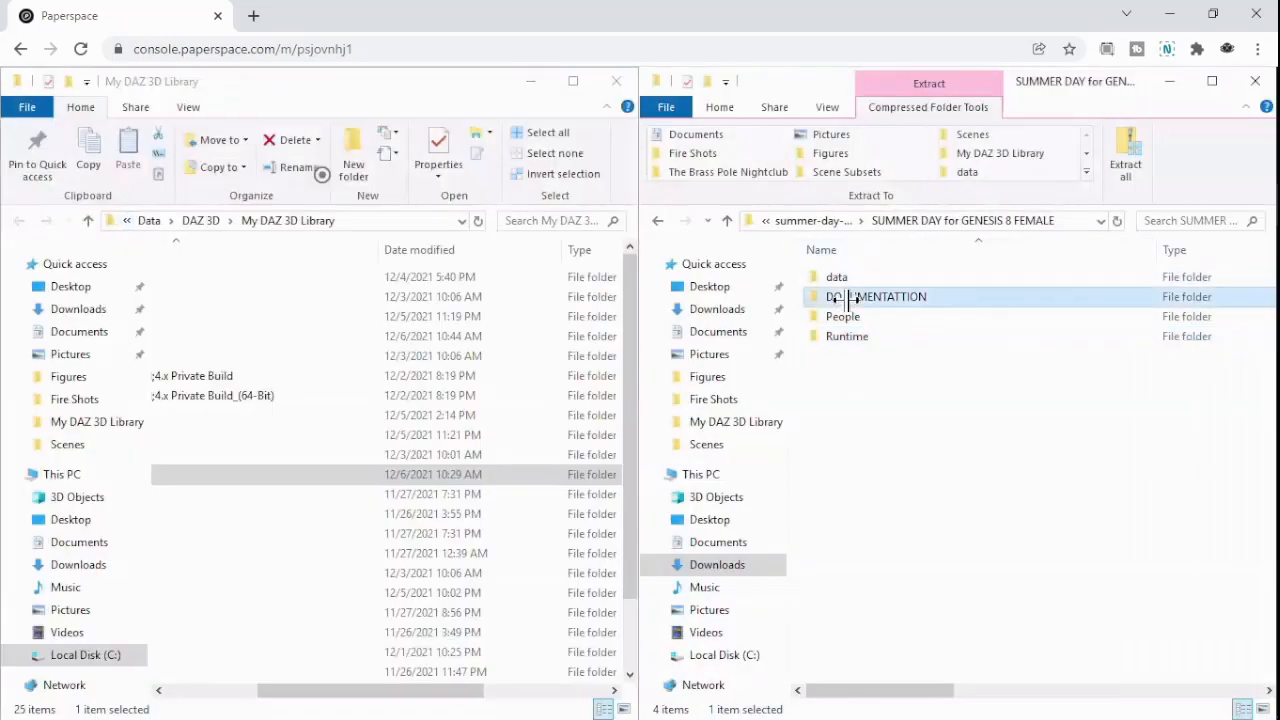
Read the Summer Day readme in the DOCUMENTATTION folder and close it.
double_click(876, 296)
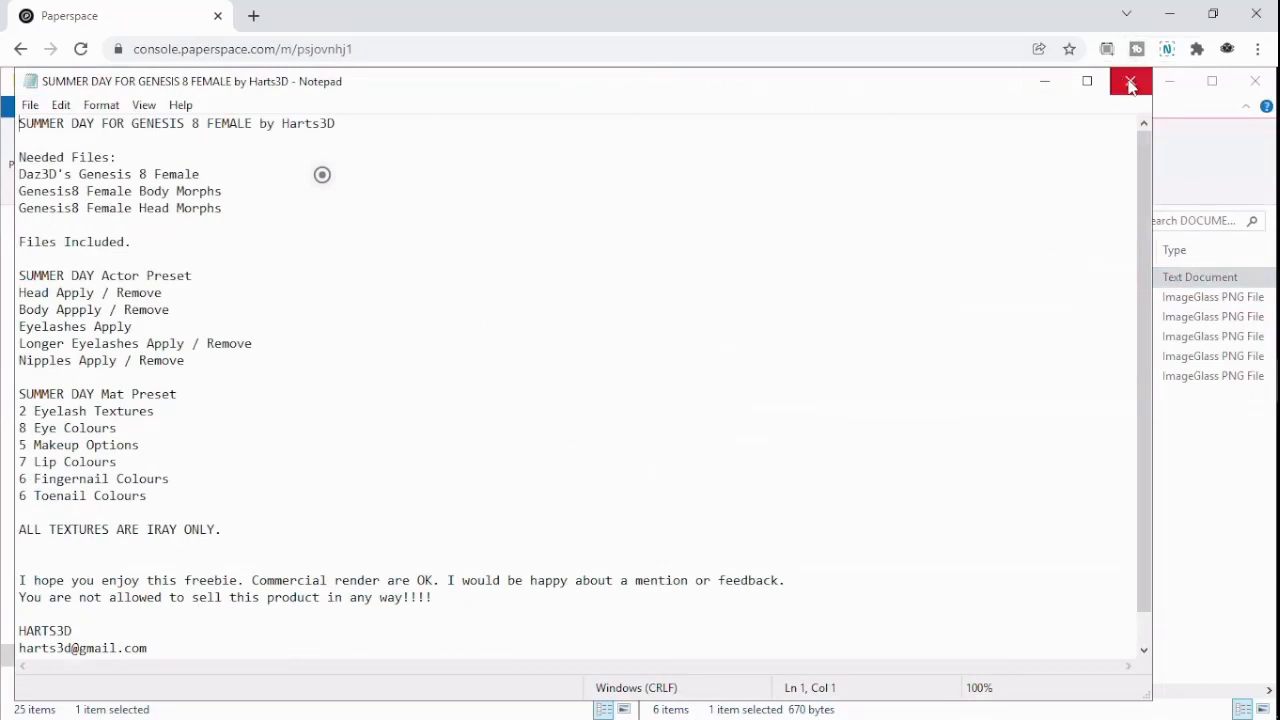
mouse_move(1128, 84)
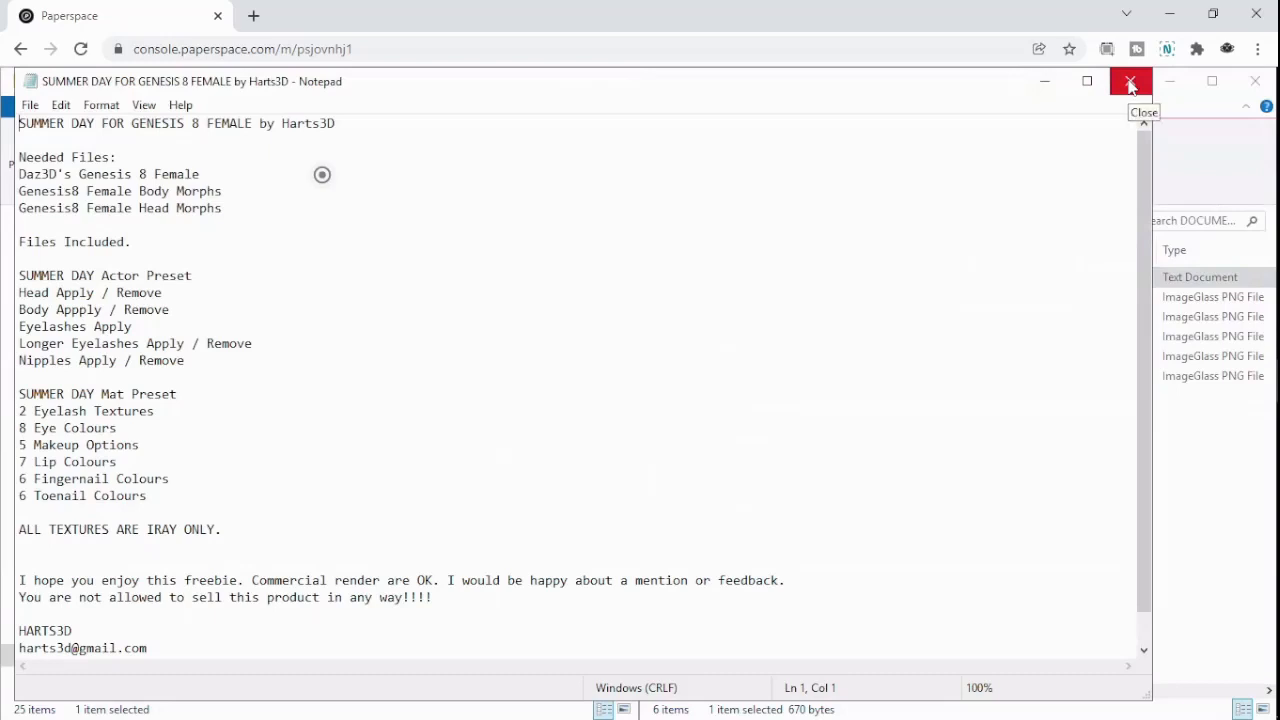
click(1130, 80)
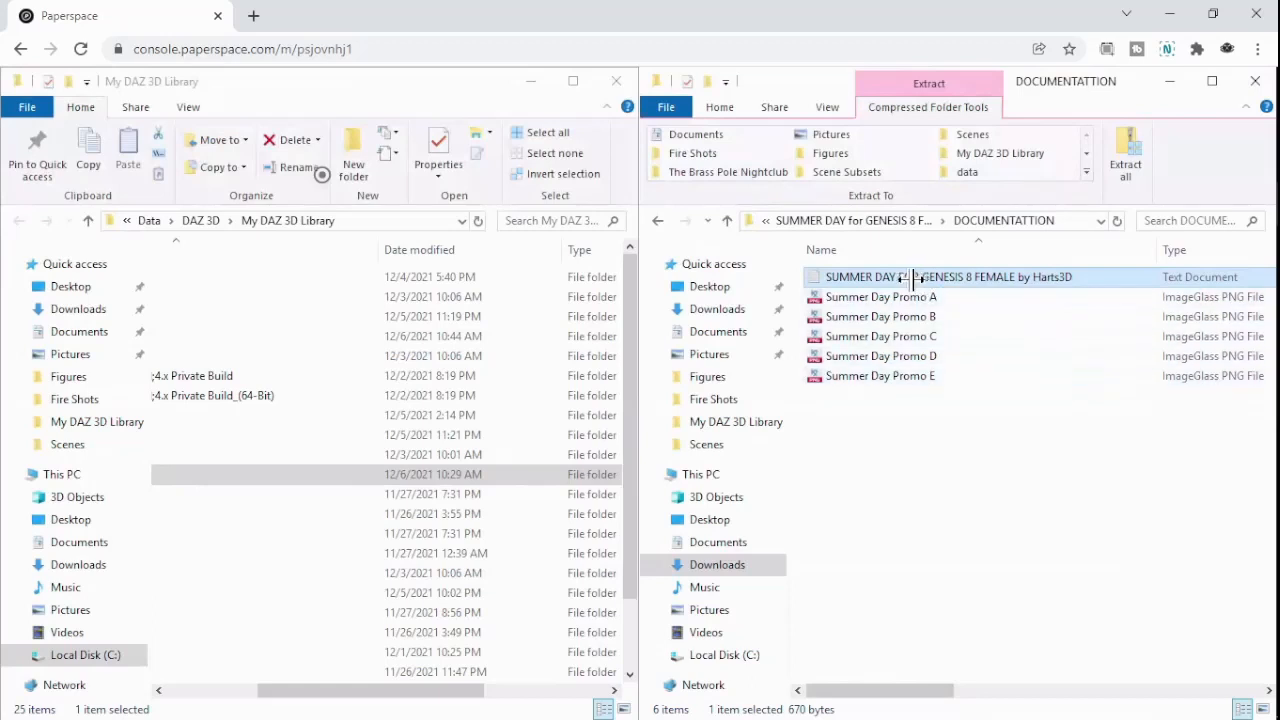
mouse_move(898, 276)
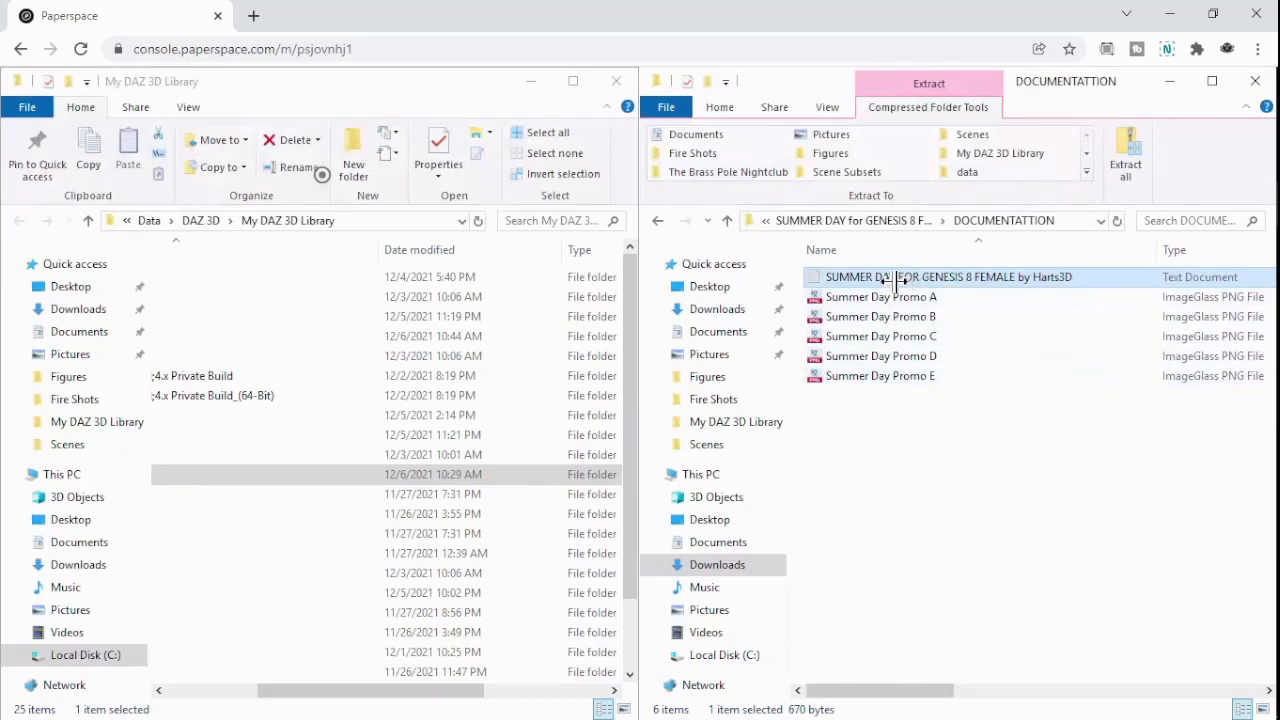